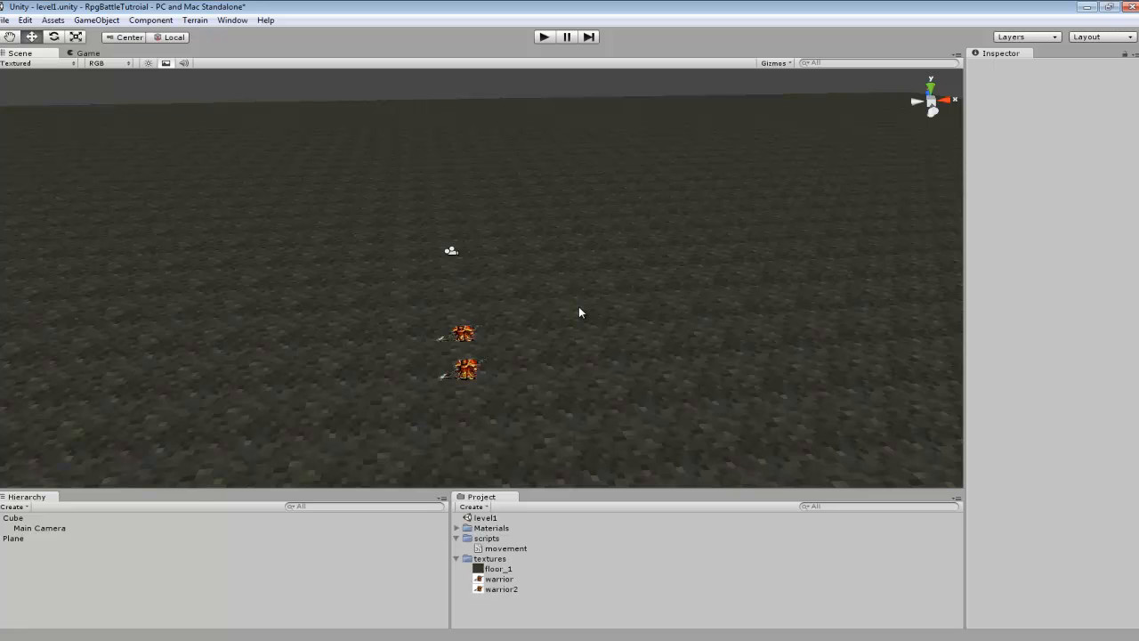
pyautogui.moveTo(637, 324)
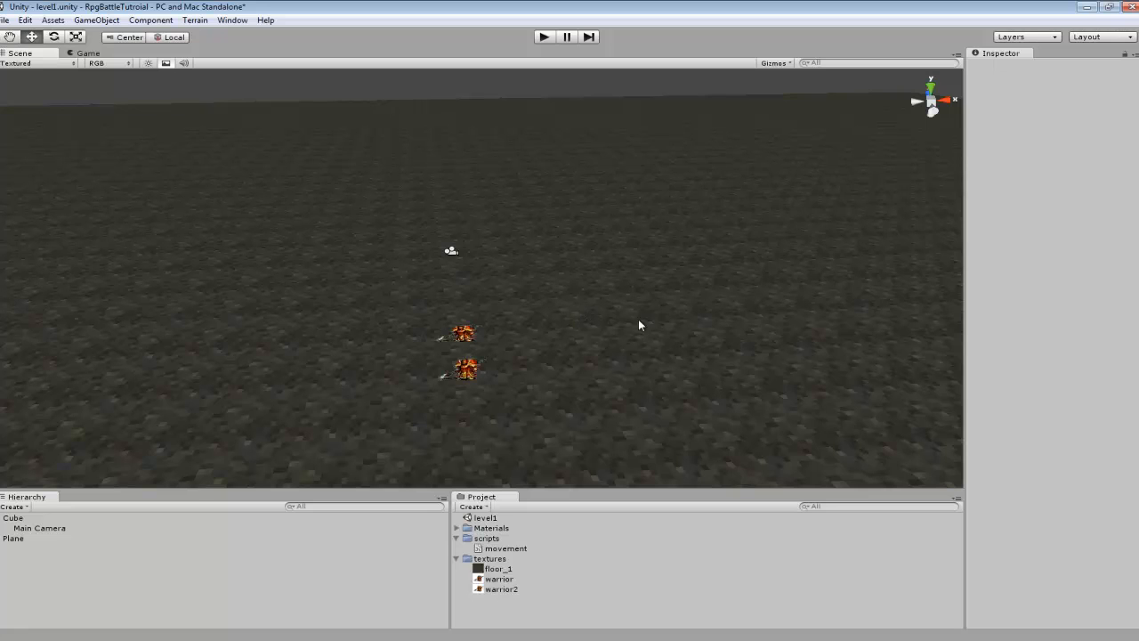
pyautogui.moveTo(714, 279)
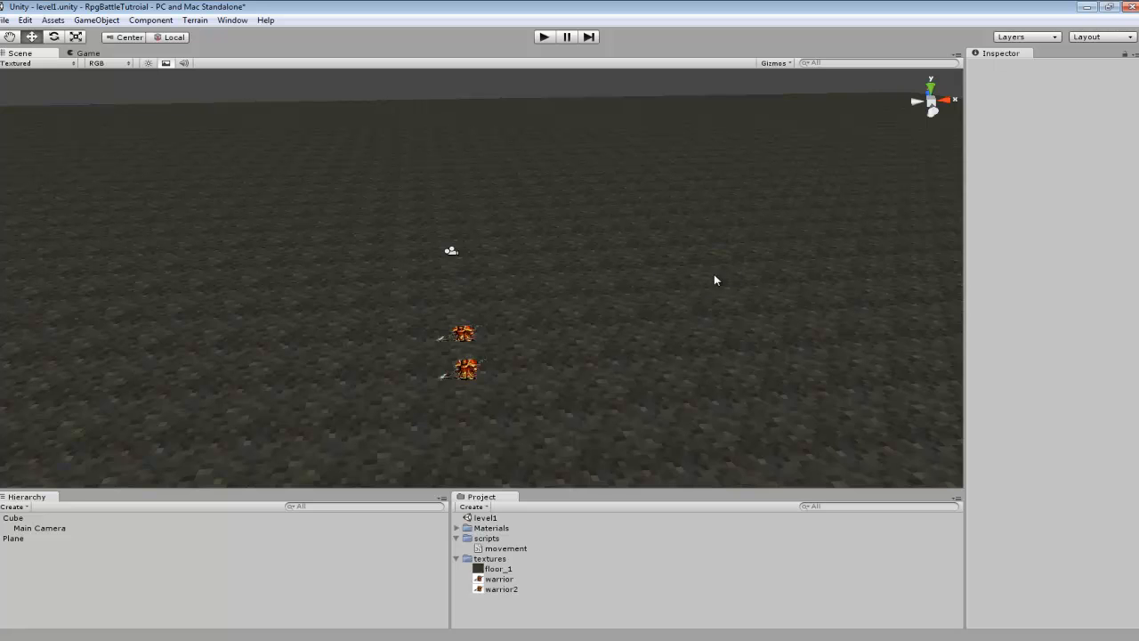
pyautogui.moveTo(573, 253)
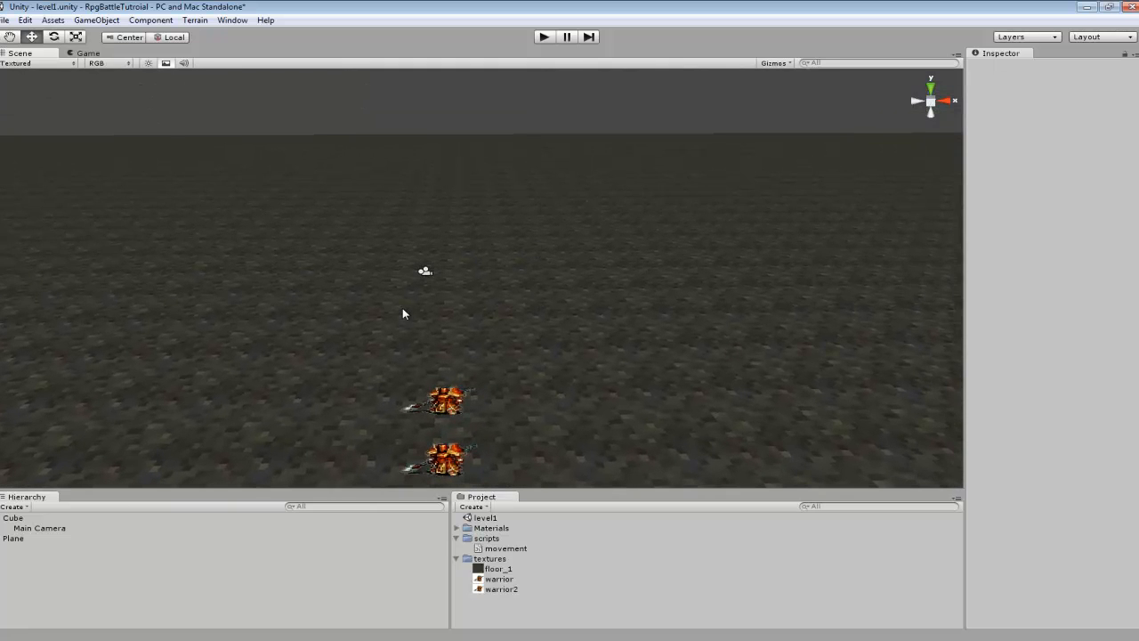
pyautogui.moveTo(1000, 331)
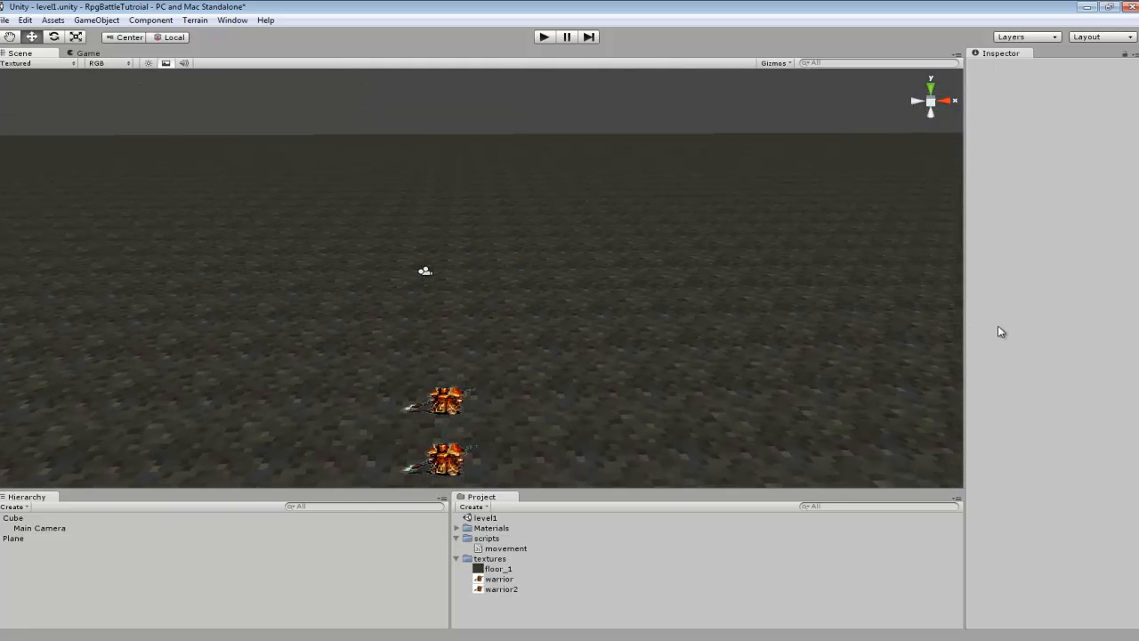
pyautogui.moveTo(744, 268)
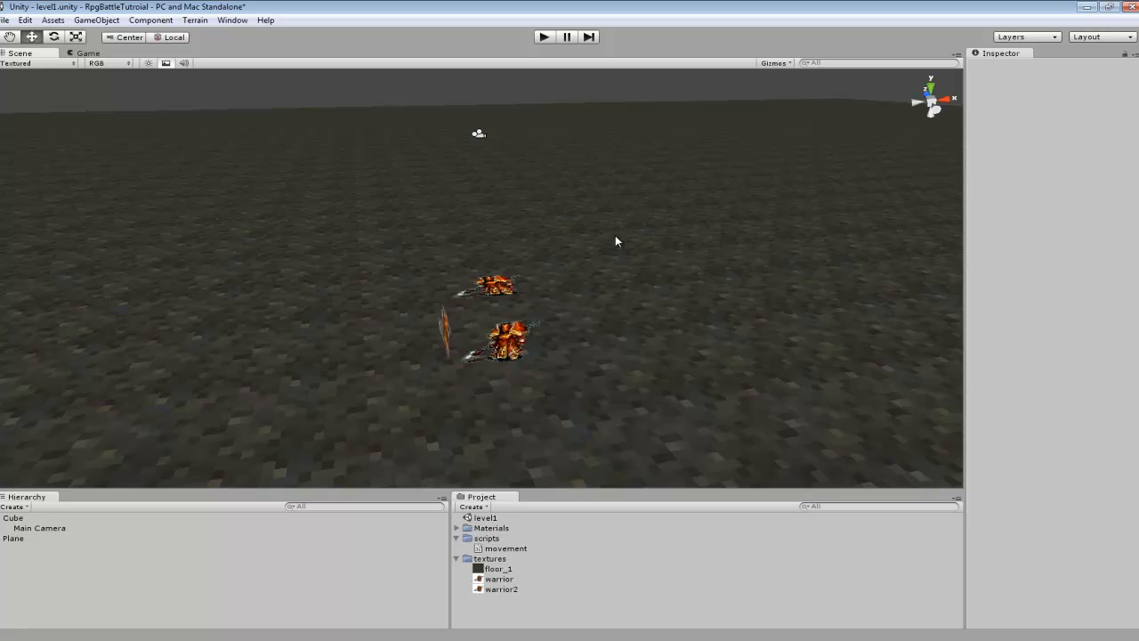
pyautogui.moveTo(620, 238)
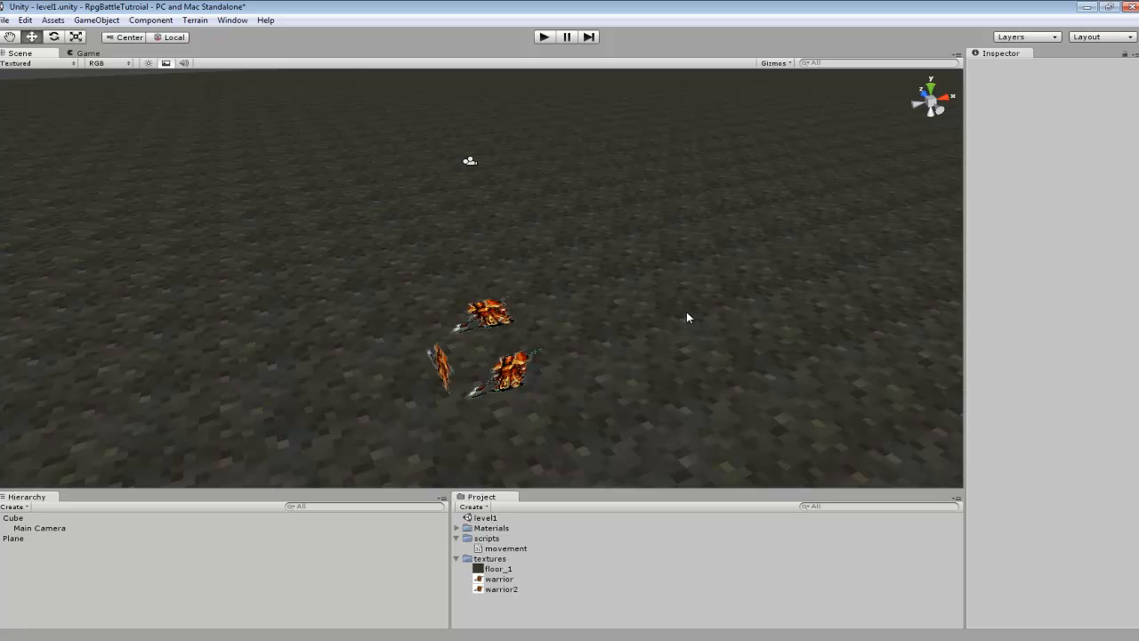
pyautogui.moveTo(544, 622)
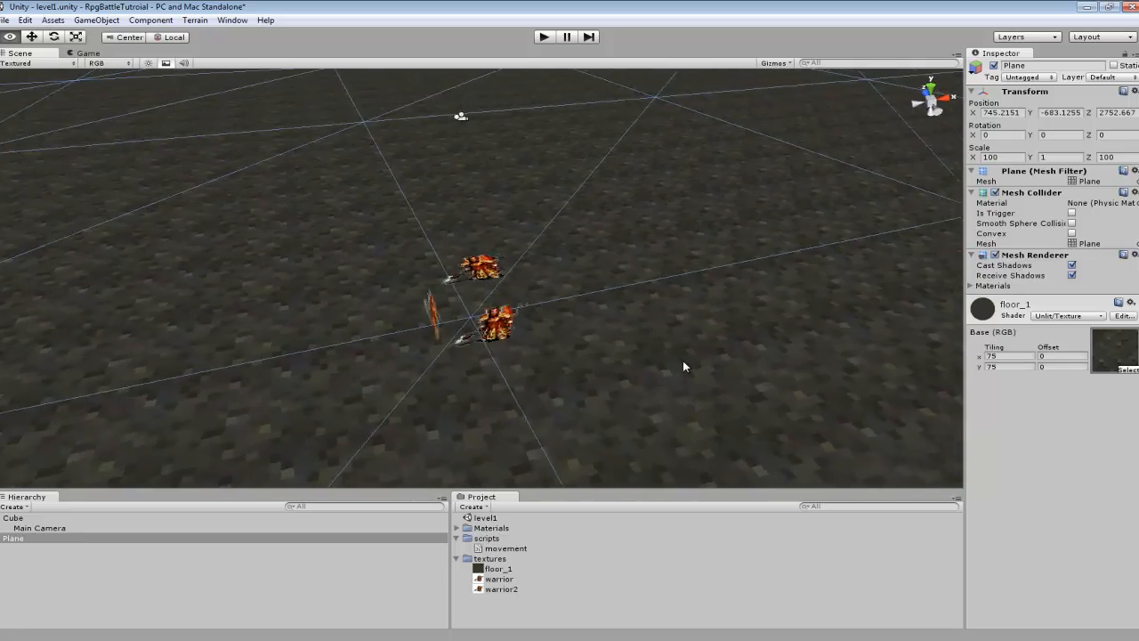
# Step: Inspect the Cube's Movement script and warrior material, then select its child Main Camera for preview
pyautogui.click(12, 516)
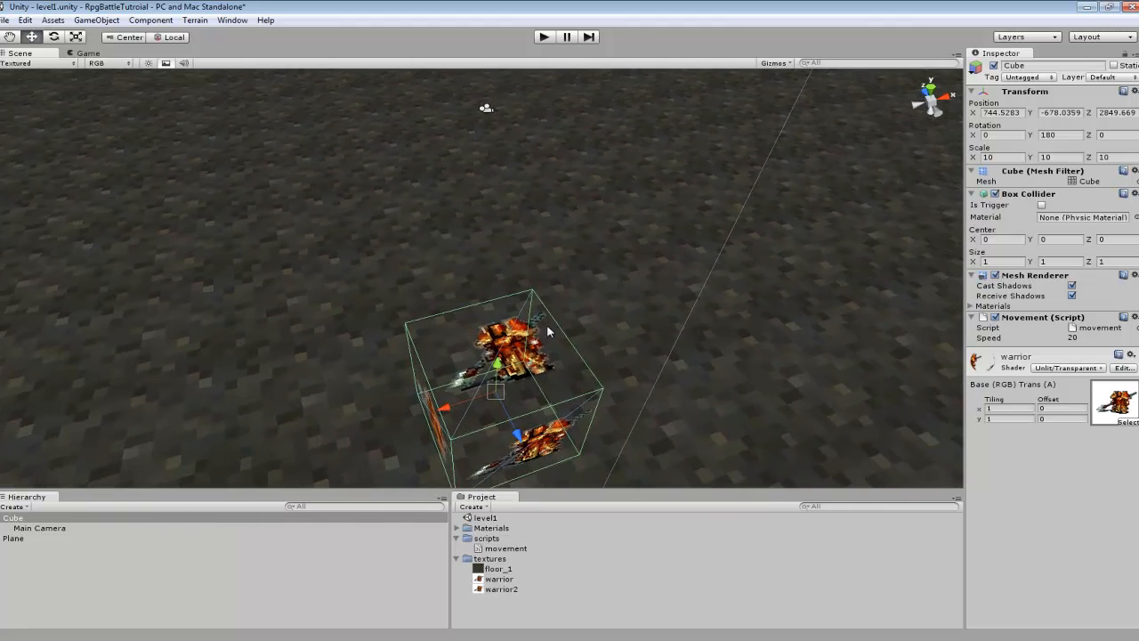
pyautogui.moveTo(274, 385)
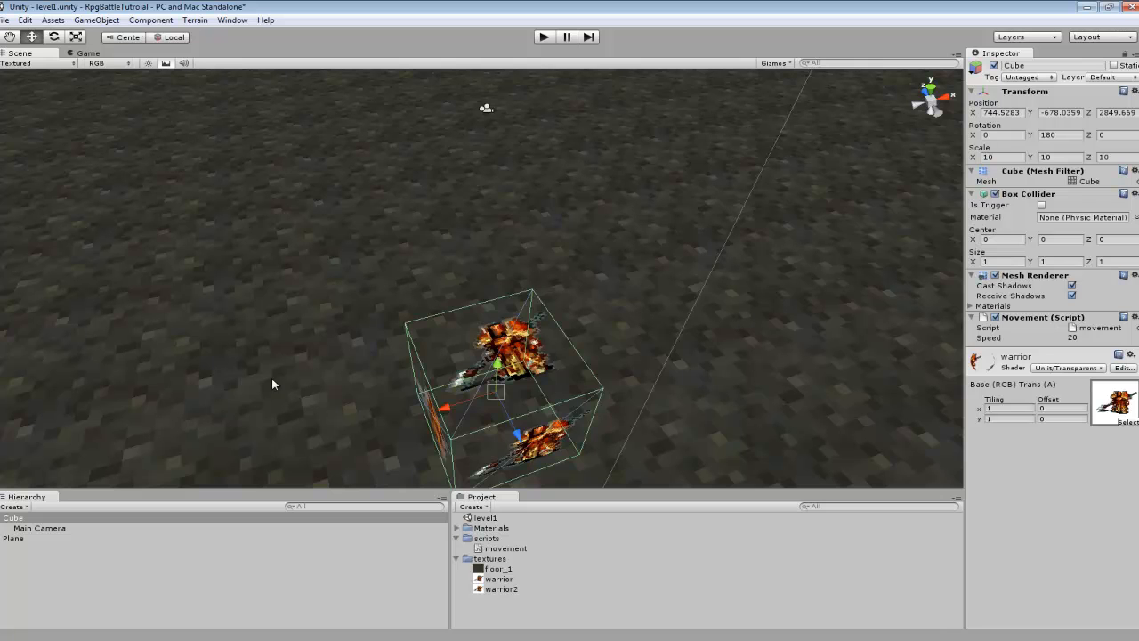
pyautogui.moveTo(719, 306)
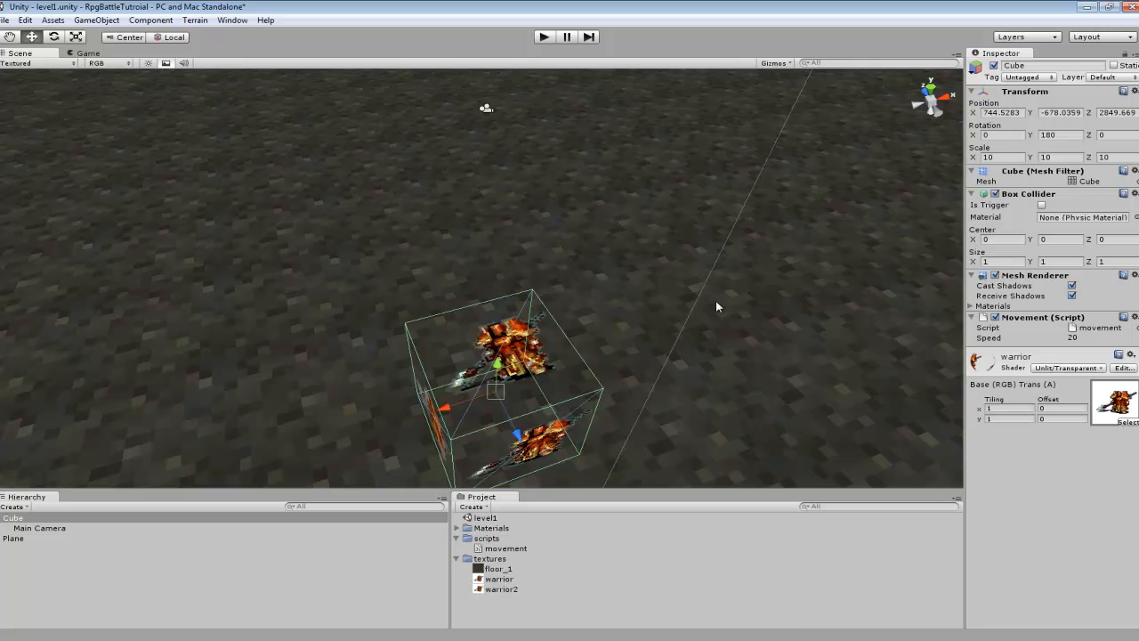
pyautogui.moveTo(715, 306); pyautogui.dragTo(506, 368)
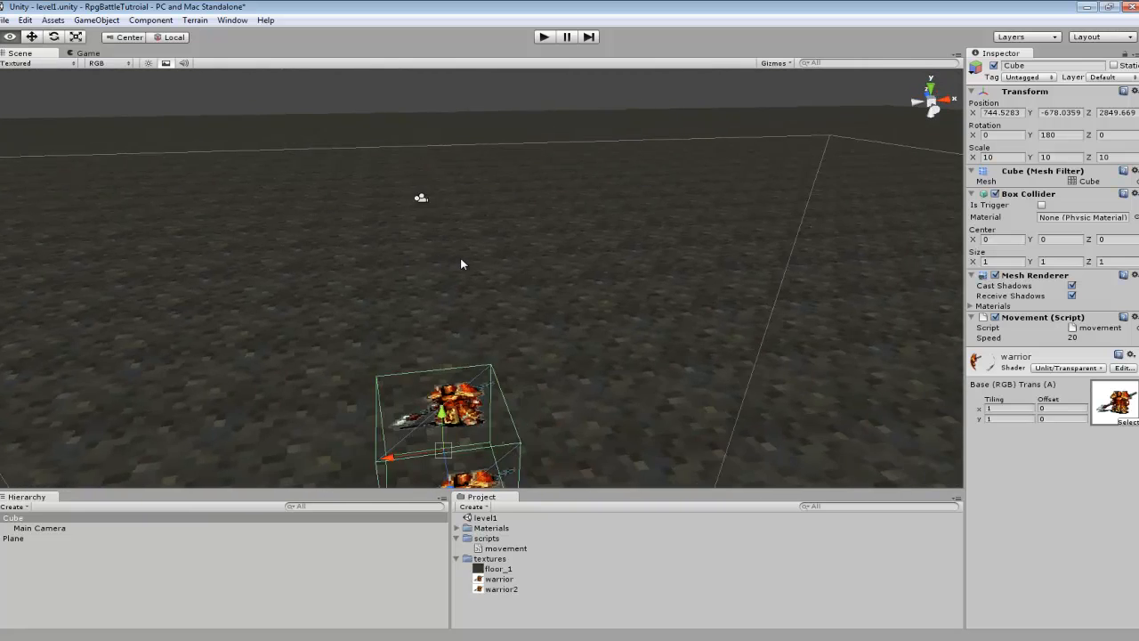
pyautogui.click(39, 527)
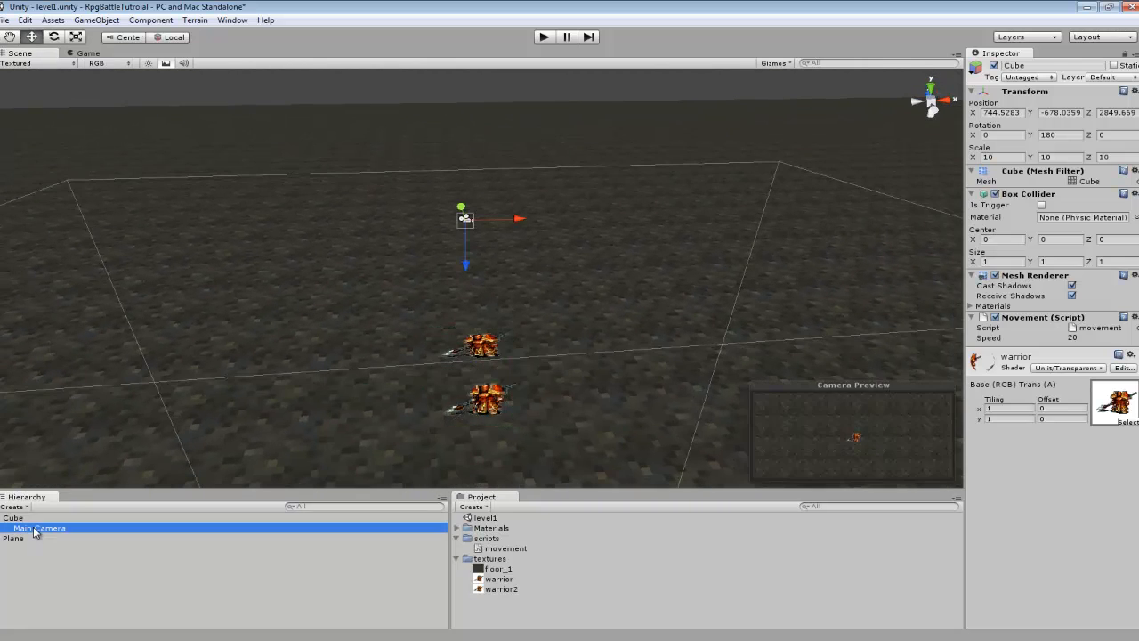
# Step: Keep the Main Camera's projection Orthographic and set its Size to 100
pyautogui.click(39, 527)
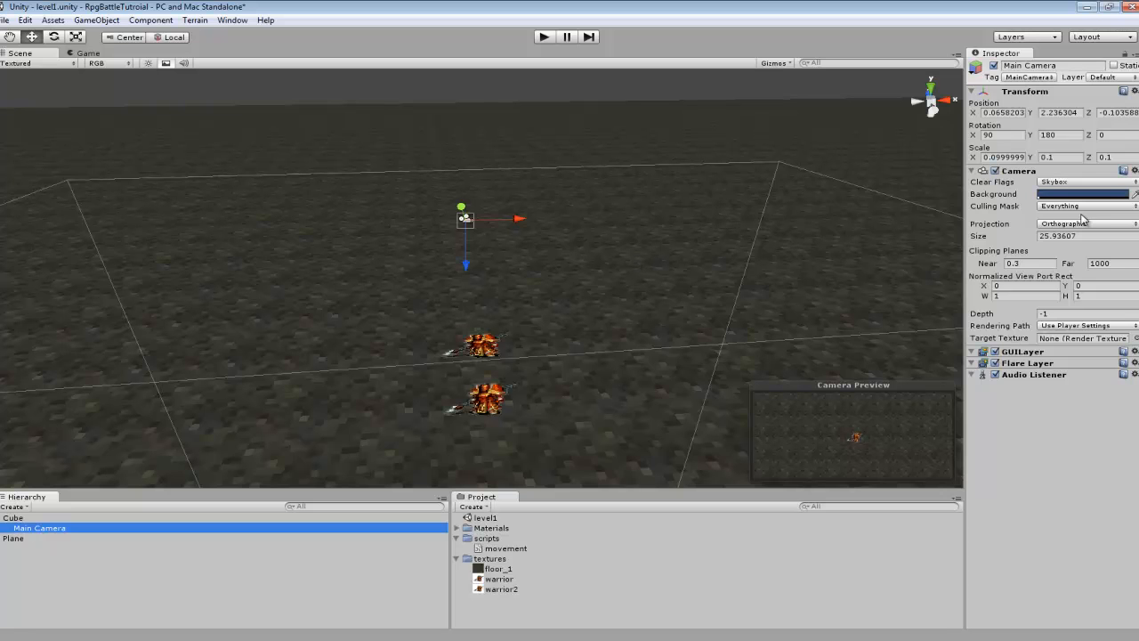
pyautogui.click(1082, 225)
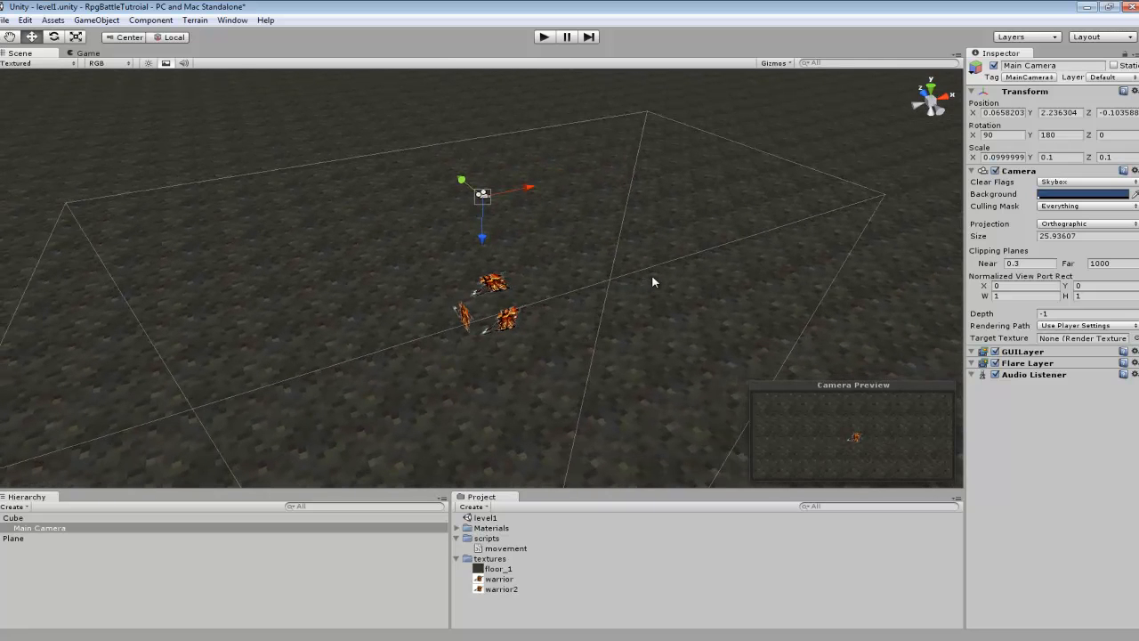
pyautogui.click(1086, 224)
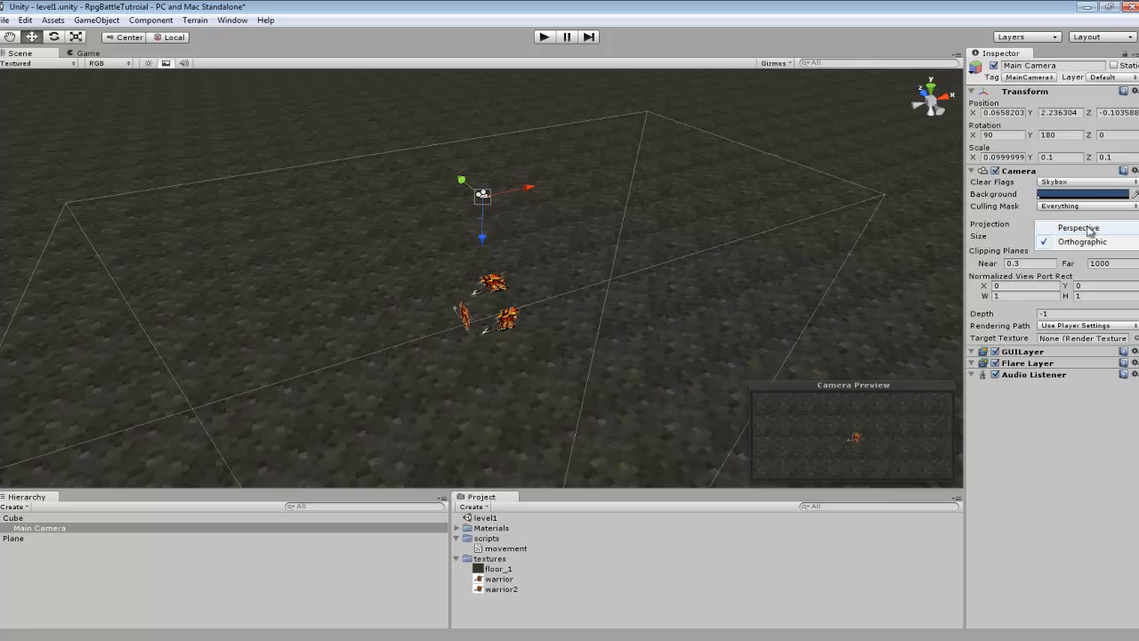
pyautogui.click(1082, 242)
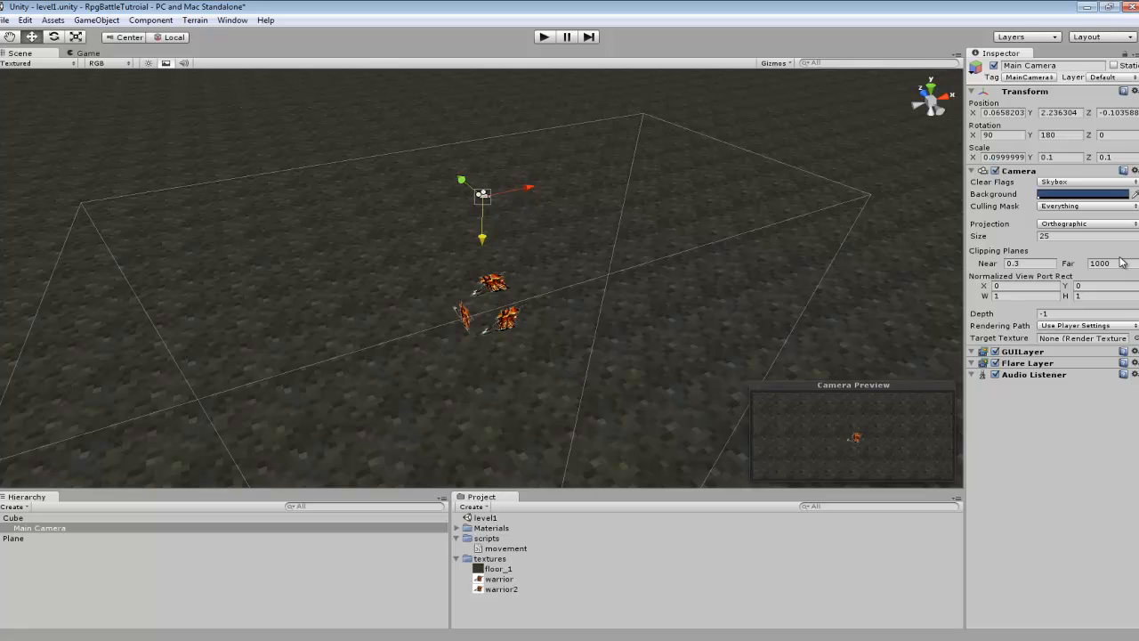
pyautogui.moveTo(1050, 253)
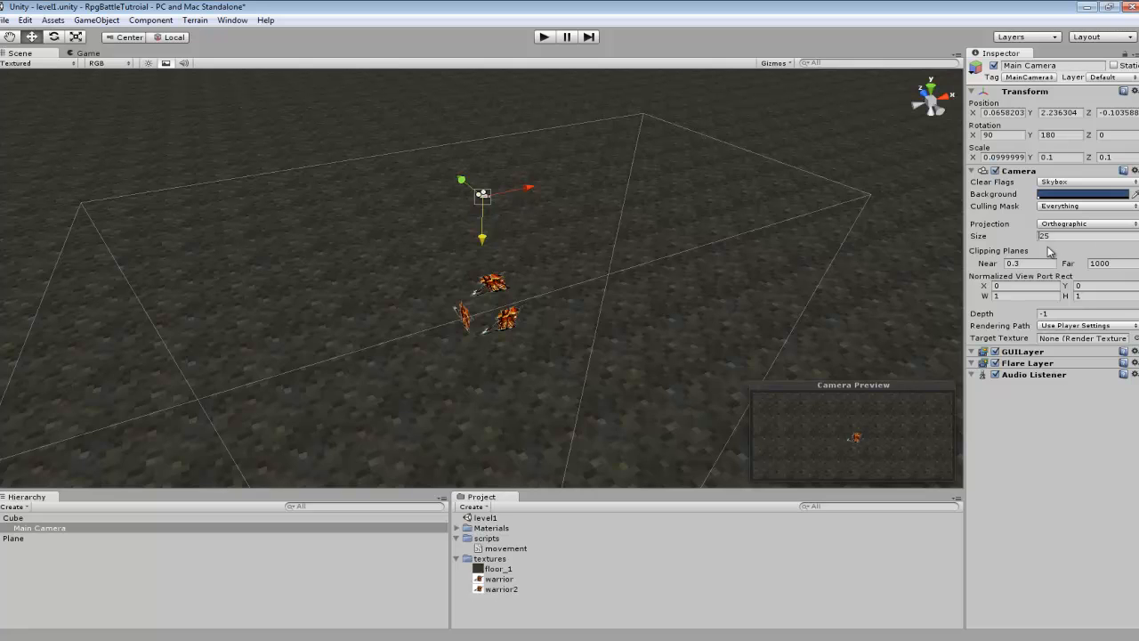
pyautogui.click(1067, 235)
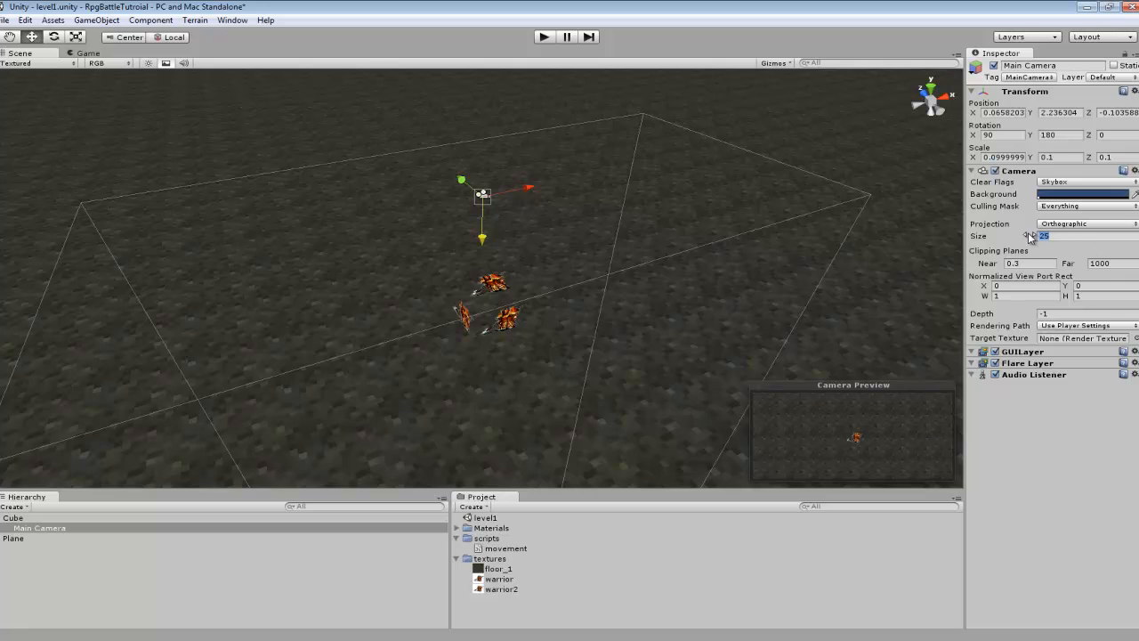
pyautogui.write('100')
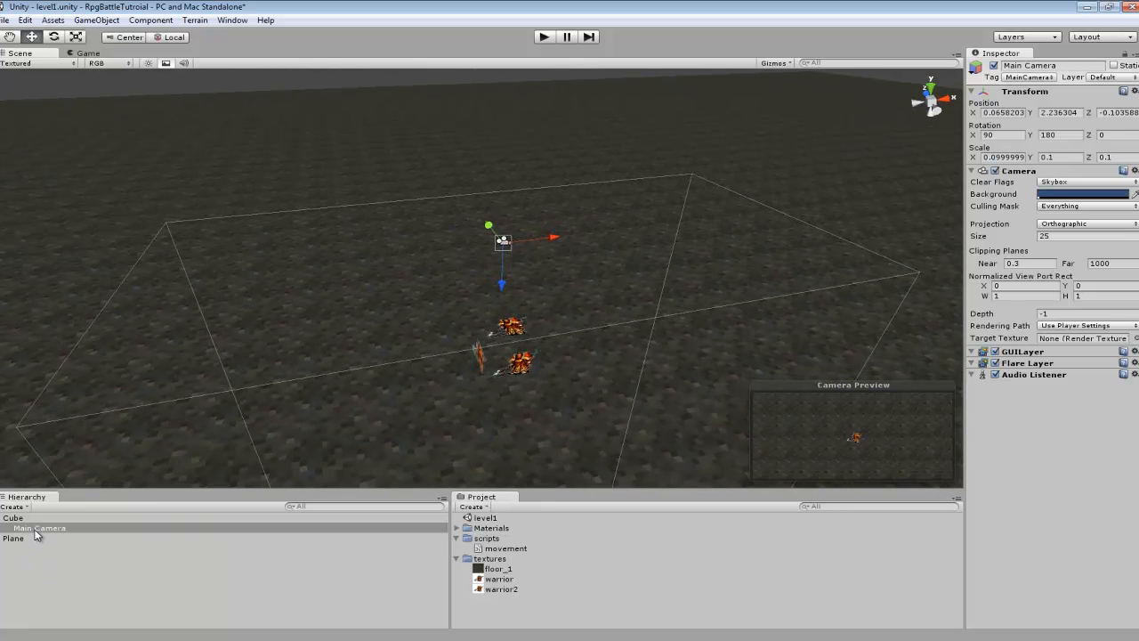
# Step: Select the player cube and load its Movement script in MonoDevelop
pyautogui.click(14, 518)
pyautogui.write('player')
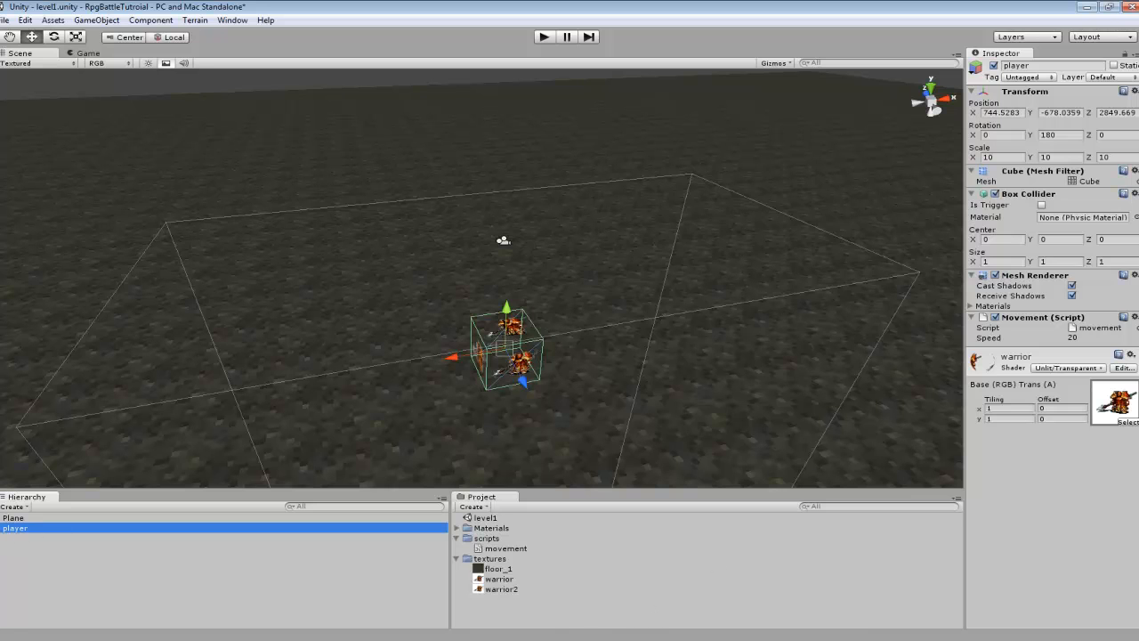
pyautogui.doubleClick(503, 548)
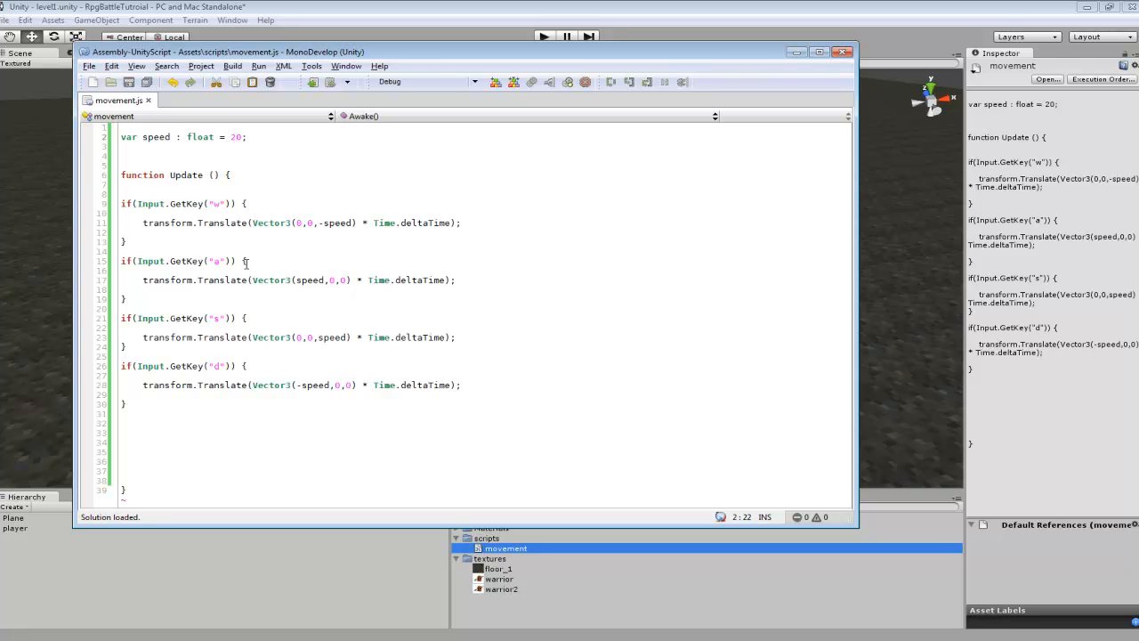
pyautogui.moveTo(178, 203)
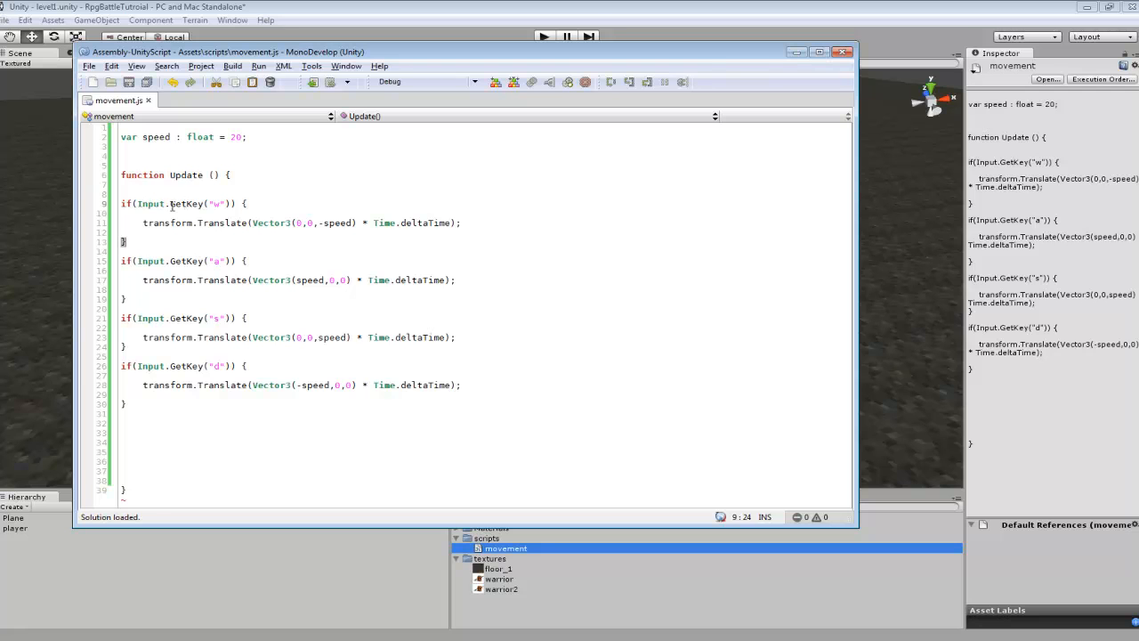
pyautogui.doubleClick(185, 203)
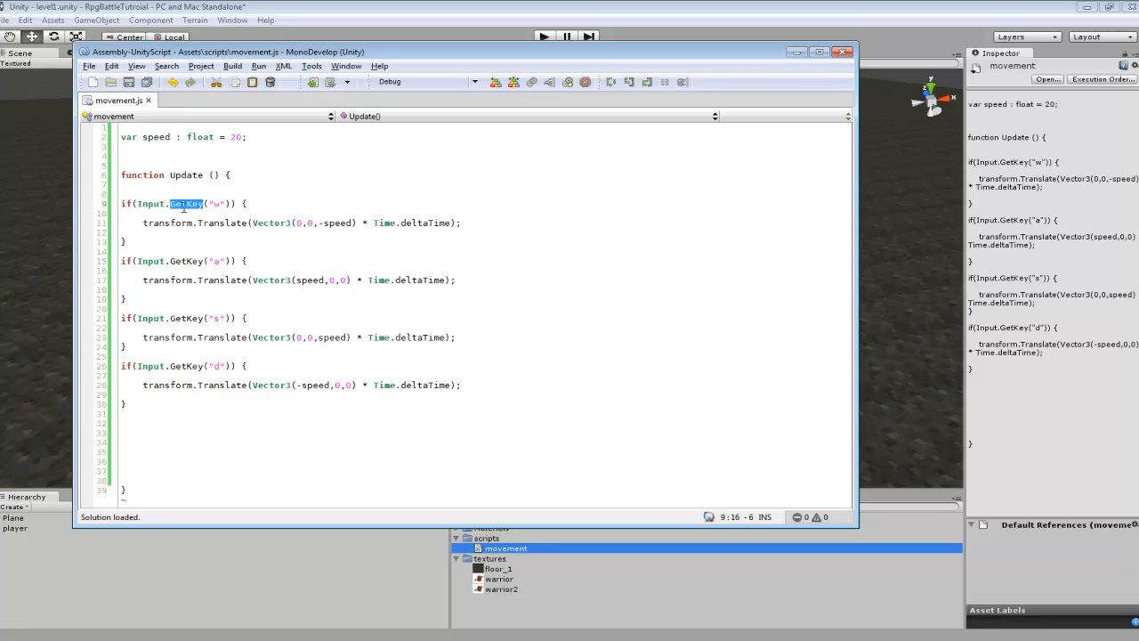
pyautogui.click(189, 260)
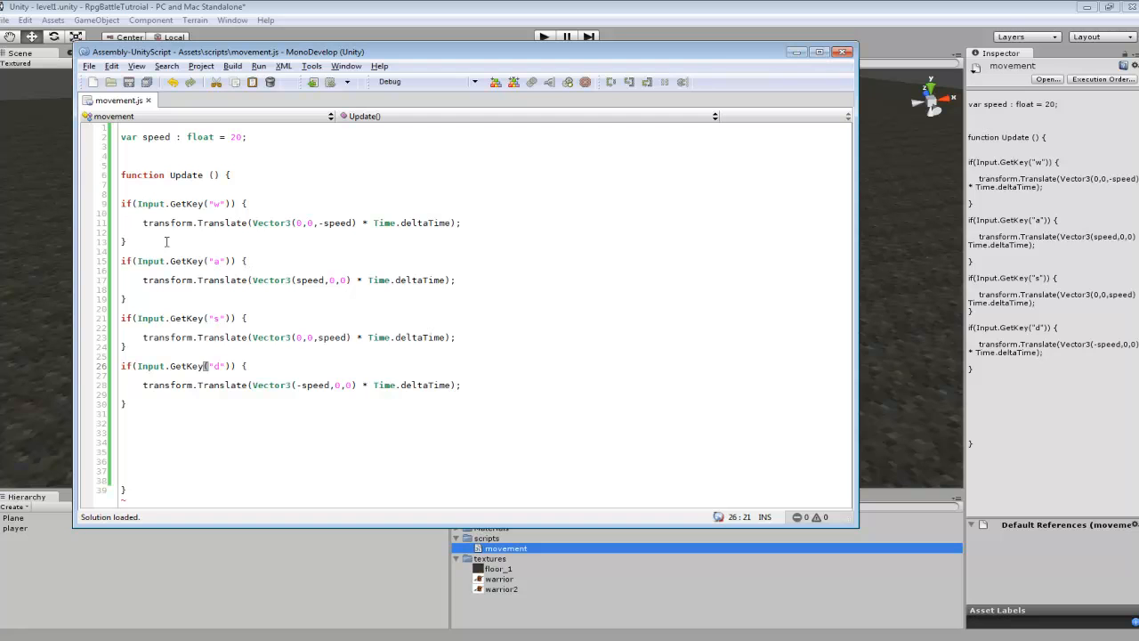
pyautogui.doubleClick(194, 222)
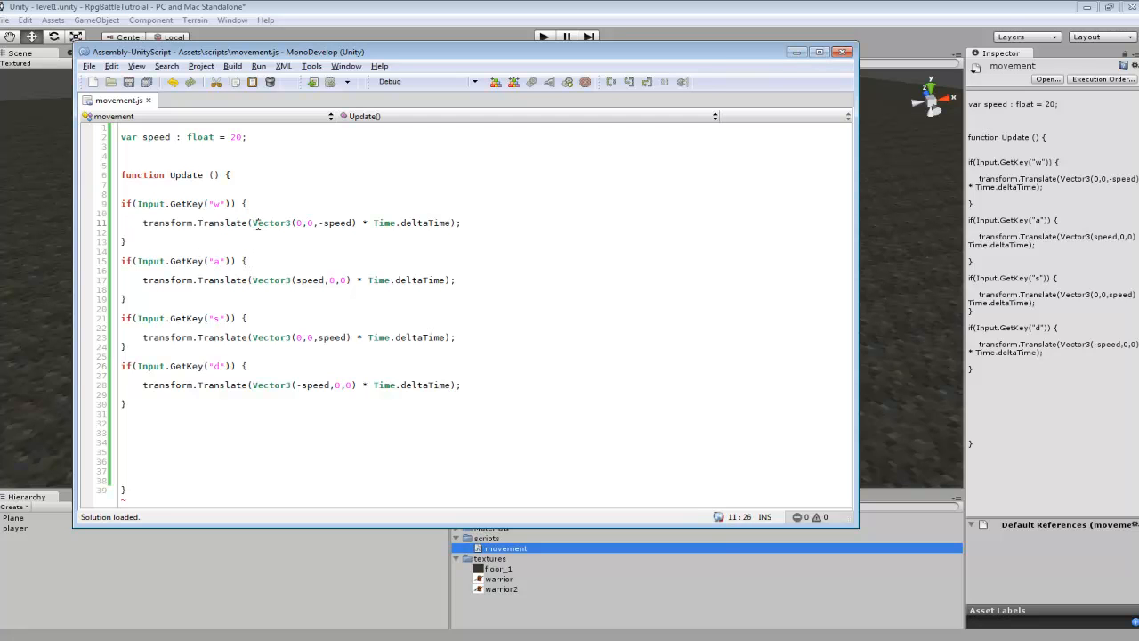
pyautogui.moveTo(253, 222); pyautogui.dragTo(354, 223)
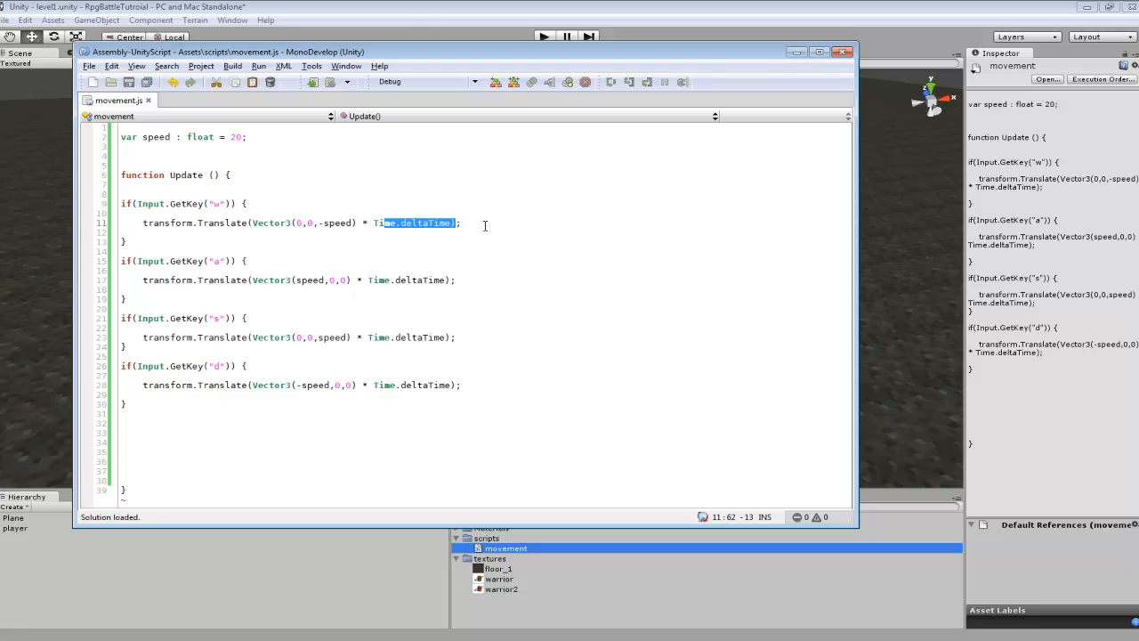
pyautogui.click(475, 224)
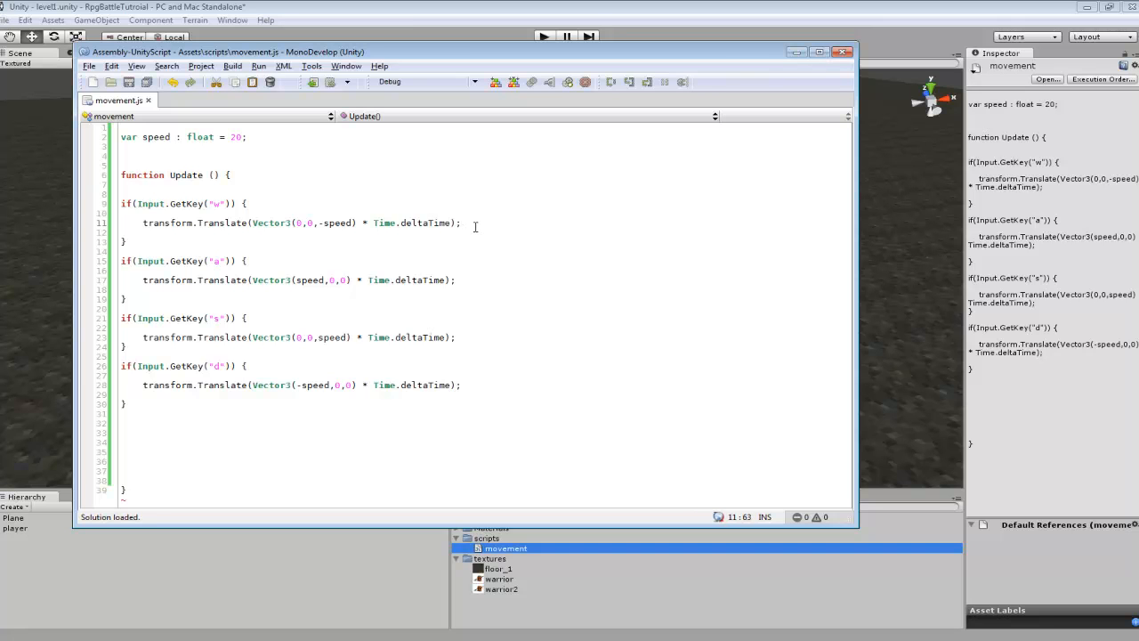
pyautogui.moveTo(388, 218)
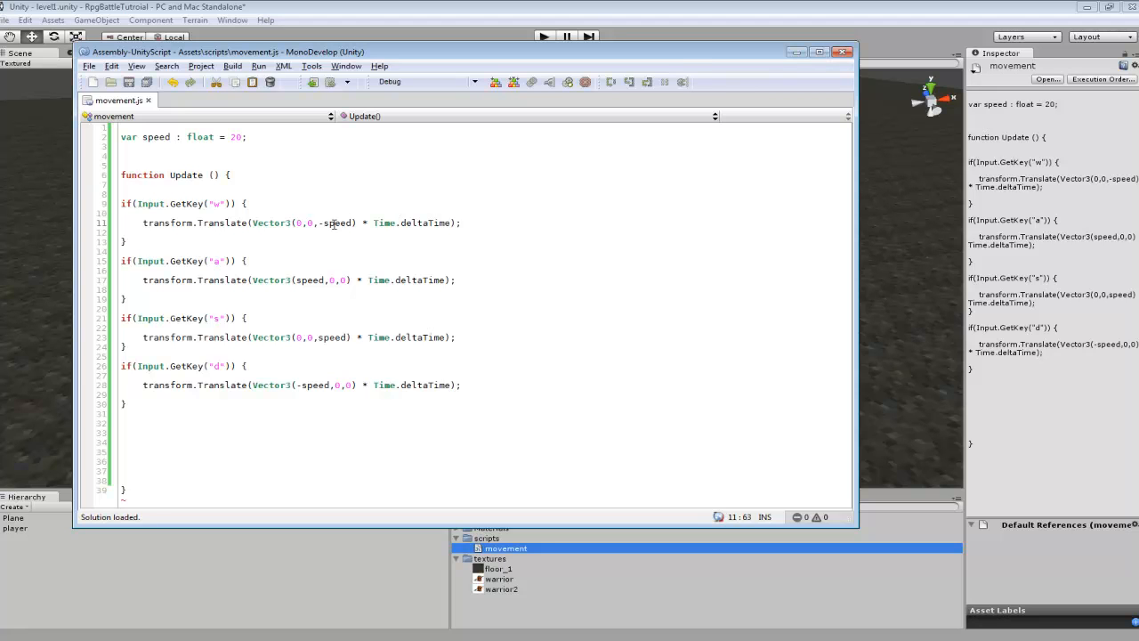
pyautogui.doubleClick(336, 222)
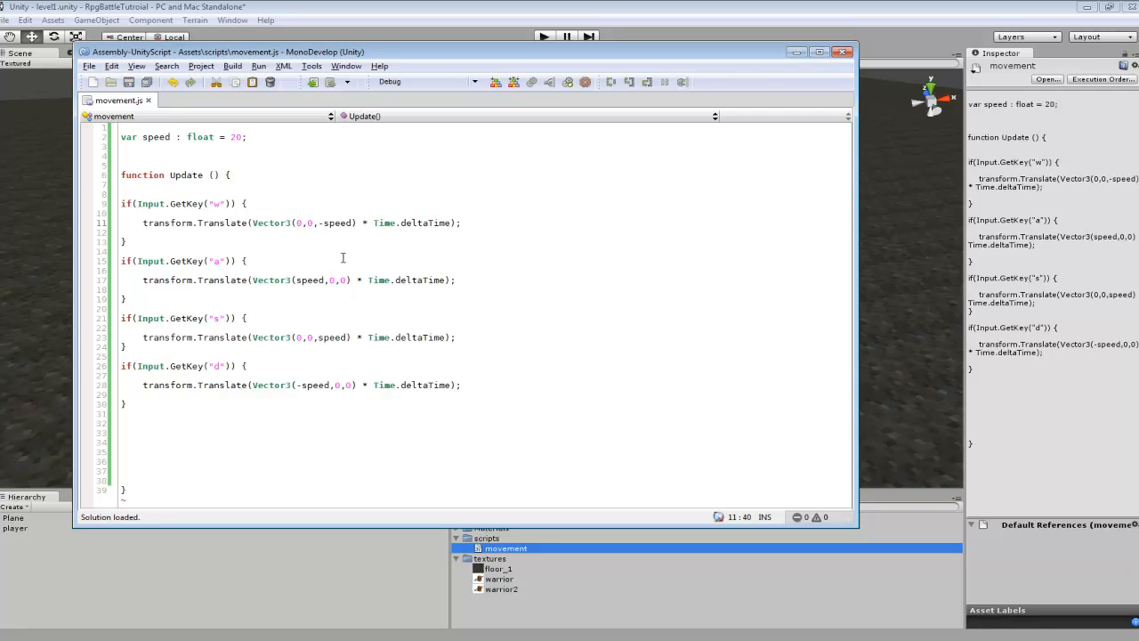
pyautogui.doubleClick(335, 222)
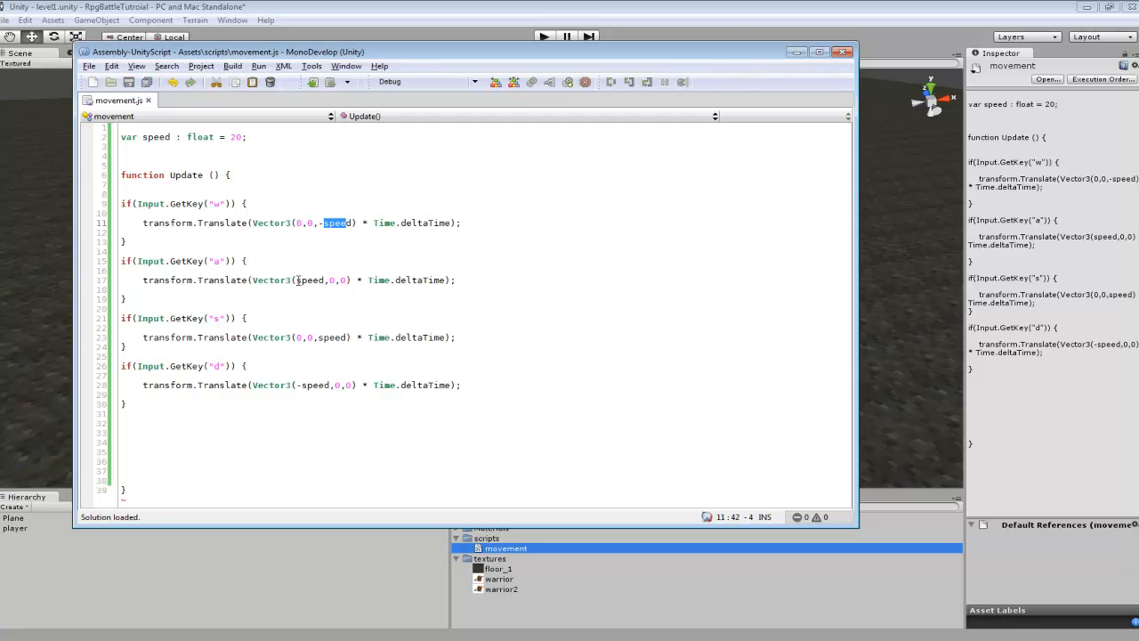
pyautogui.doubleClick(334, 338)
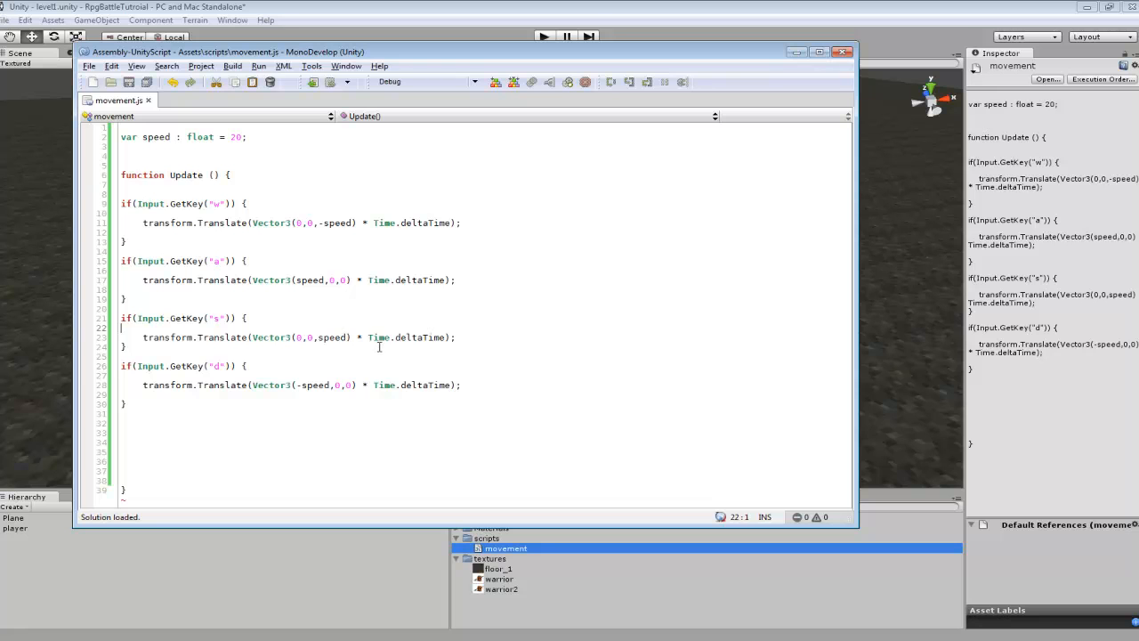
pyautogui.moveTo(352, 310)
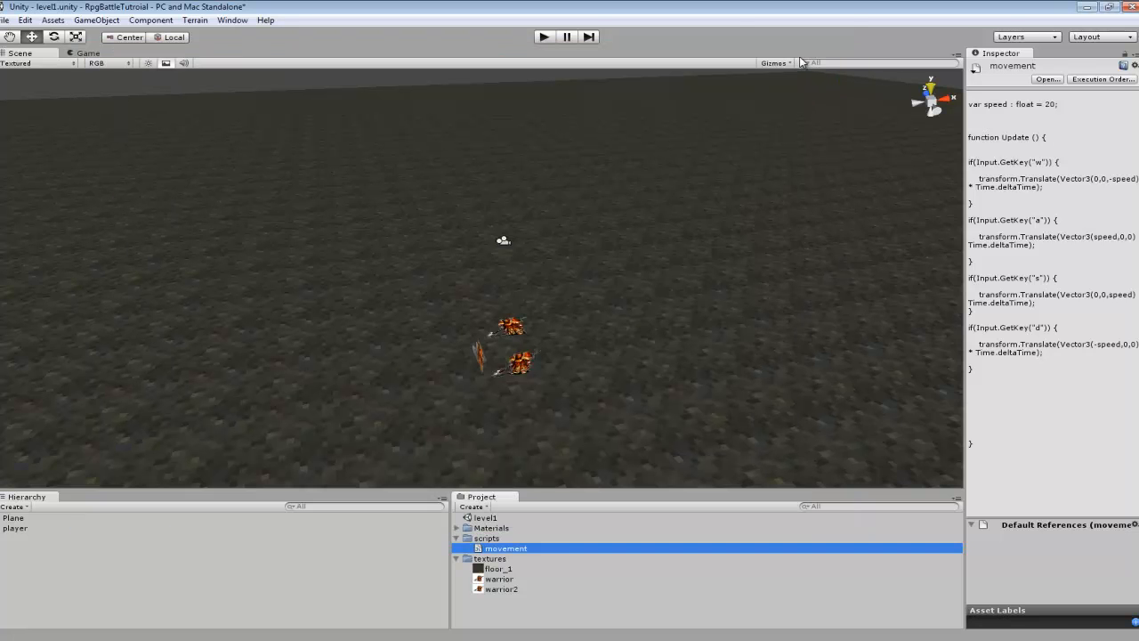
# Step: Select player and start Play mode to see the warrior from the top-down camera
pyautogui.click(14, 526)
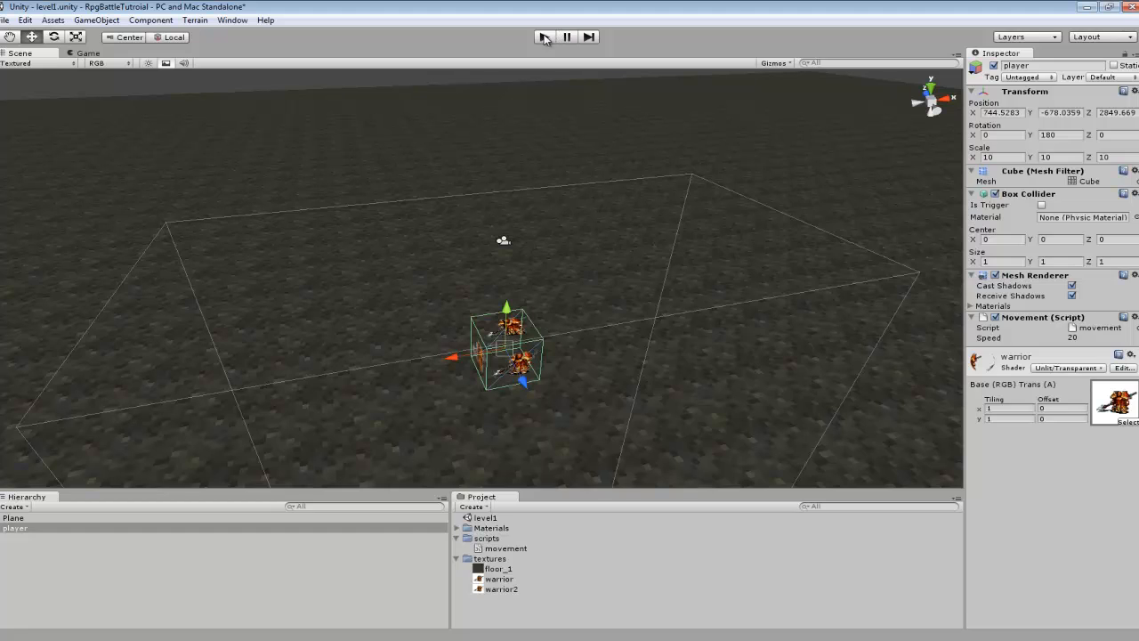
pyautogui.click(544, 35)
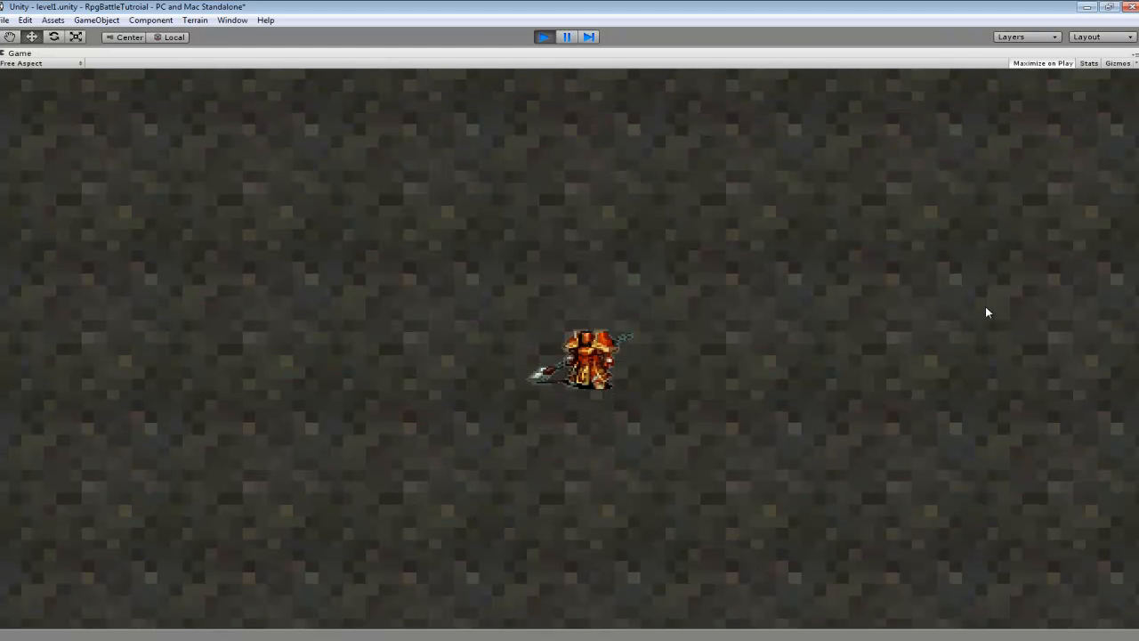